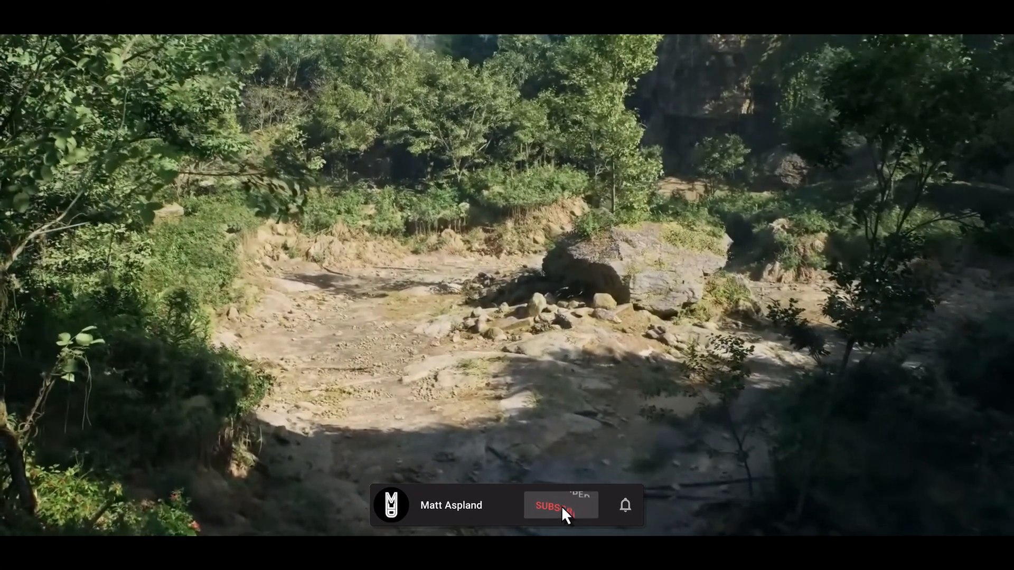
Open the ElectricDreams_Env level with the Outliner panel visible
{"action": "left_click", "coordinate": [559, 505]}
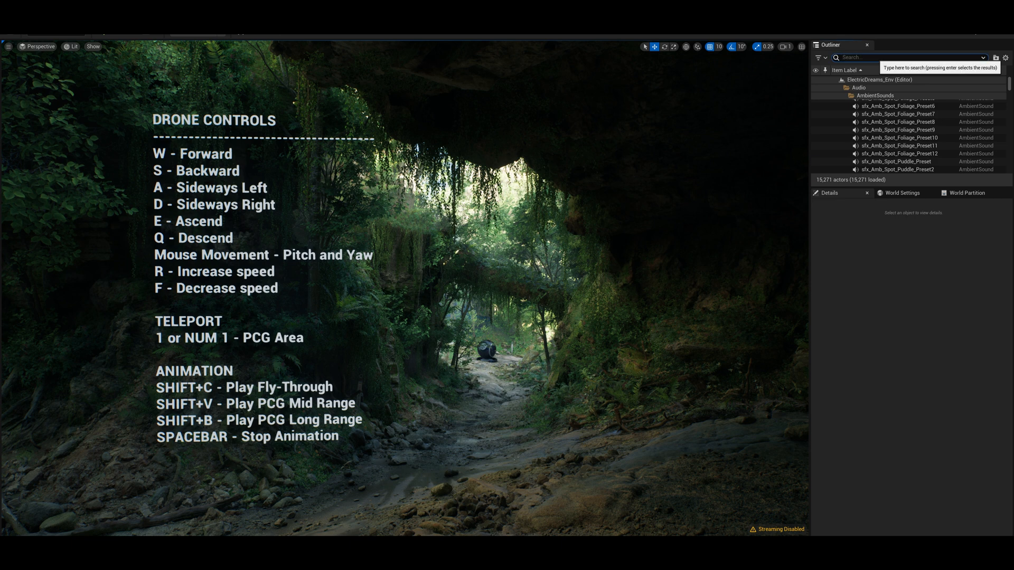
{"action": "type", "text": "post"}
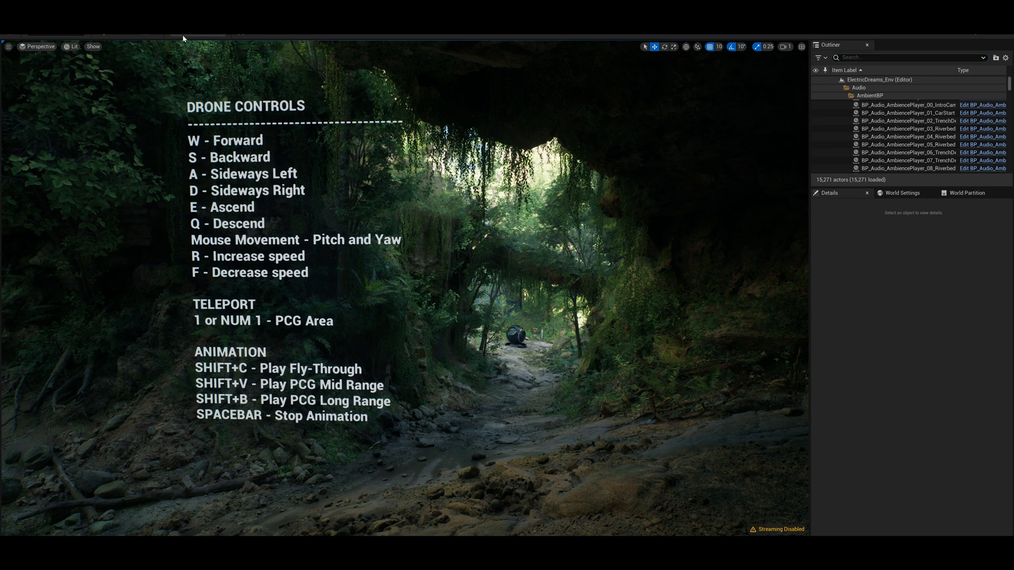
{"action": "mouse_move", "coordinate": [404, 266]}
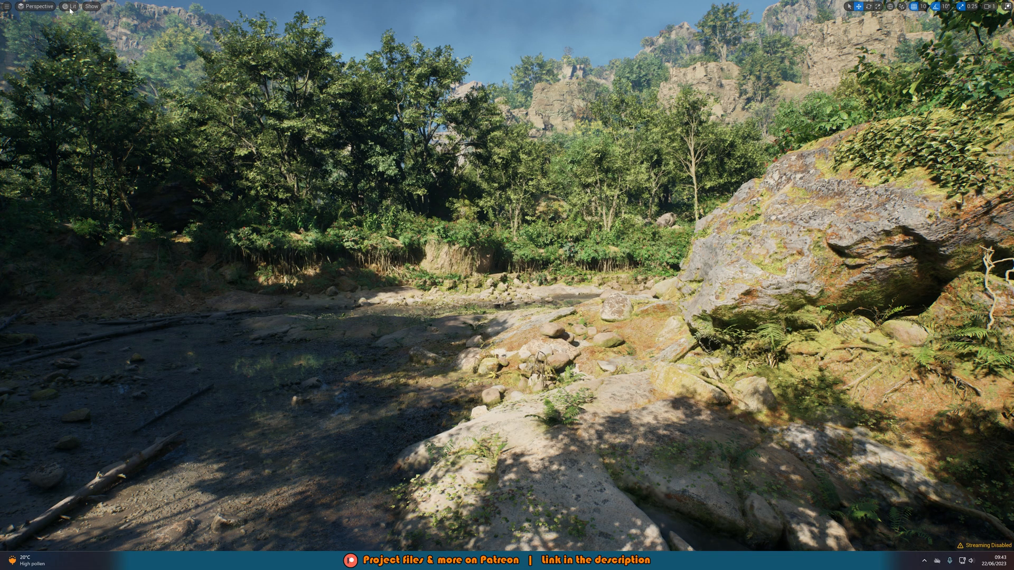
Switch the viewport view mode to Nanite Visualization > Triangles
{"action": "left_click", "coordinate": [72, 7]}
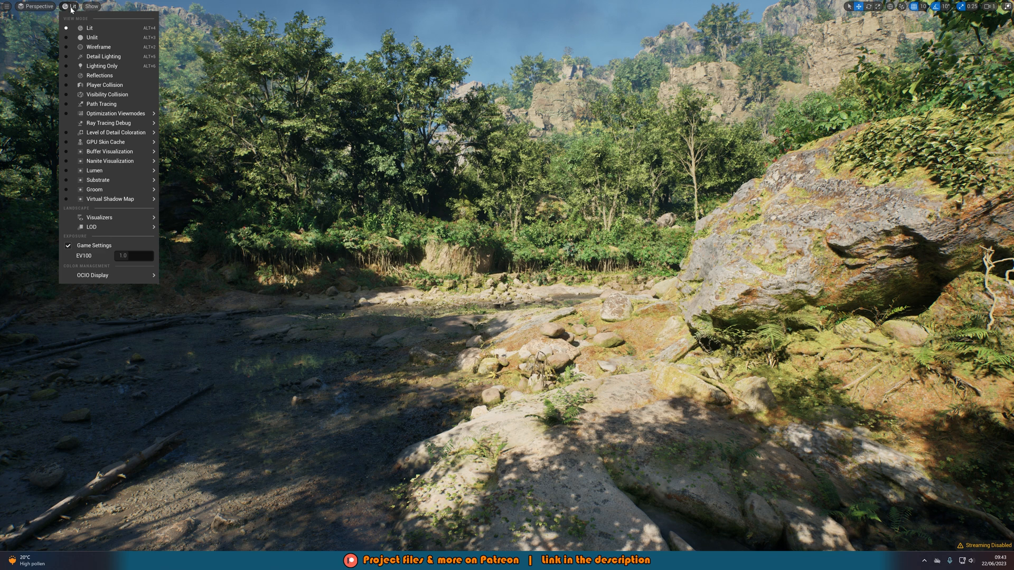
{"action": "mouse_move", "coordinate": [111, 161]}
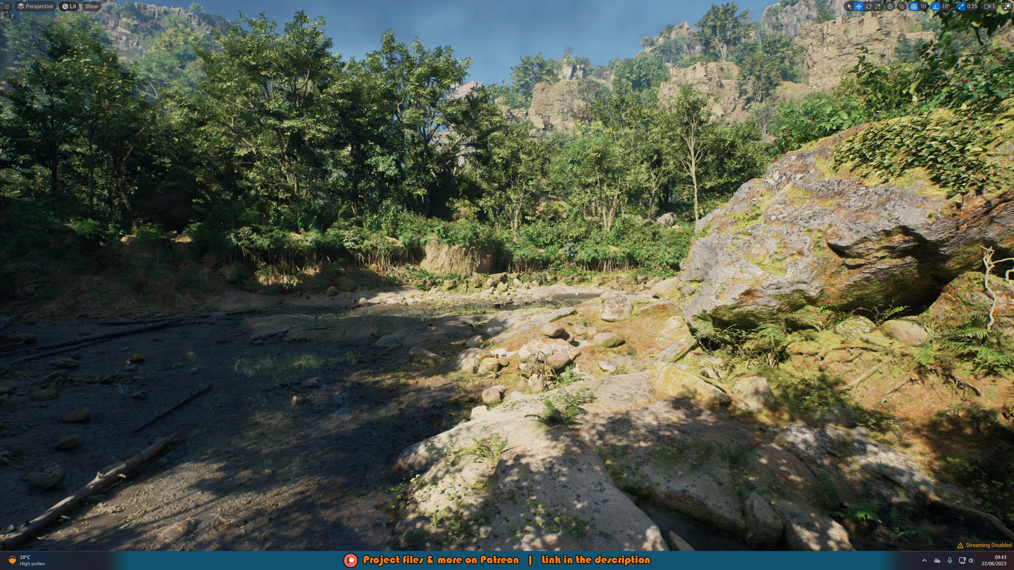
{"action": "left_click", "coordinate": [74, 7]}
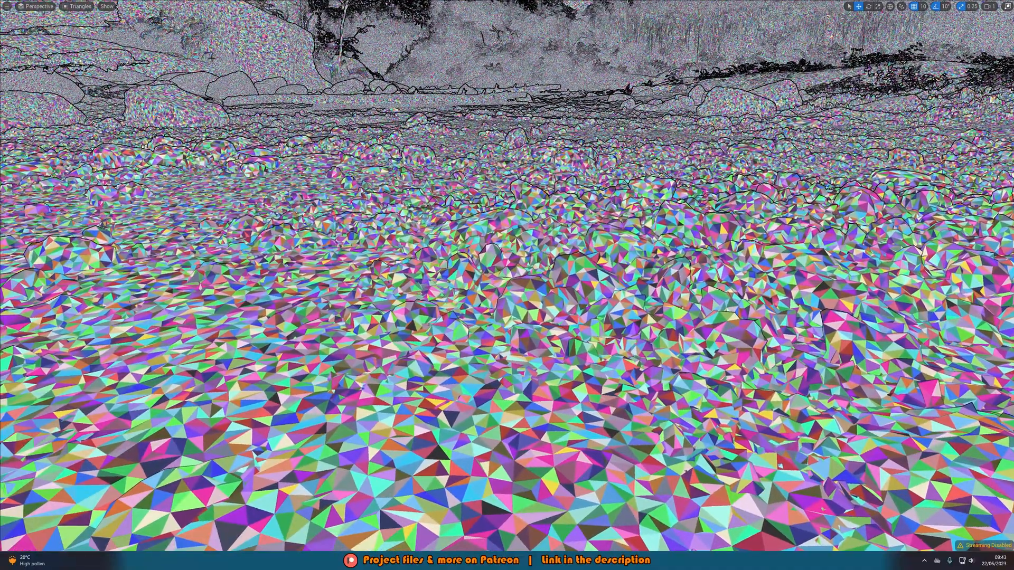
Fly through the PCG forest's trees, rocks and cliffs in Nanite Triangles view
{"action": "left_click", "coordinate": [81, 6]}
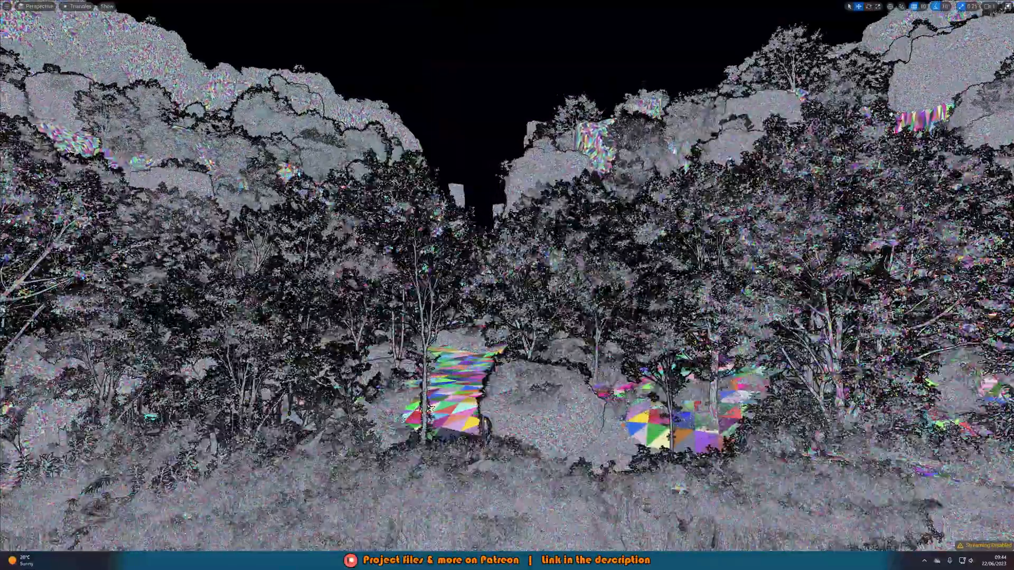
{"action": "left_click", "coordinate": [81, 7]}
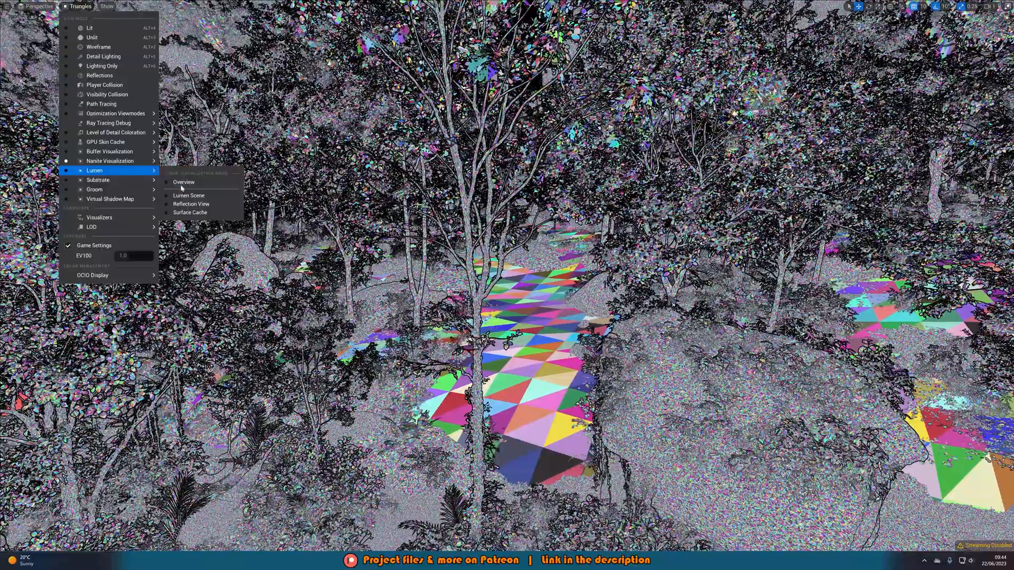
Show the Lumen Overview visualization, then return to the Lit editor view with PCGDemo_ForestBP
{"action": "left_click", "coordinate": [184, 181]}
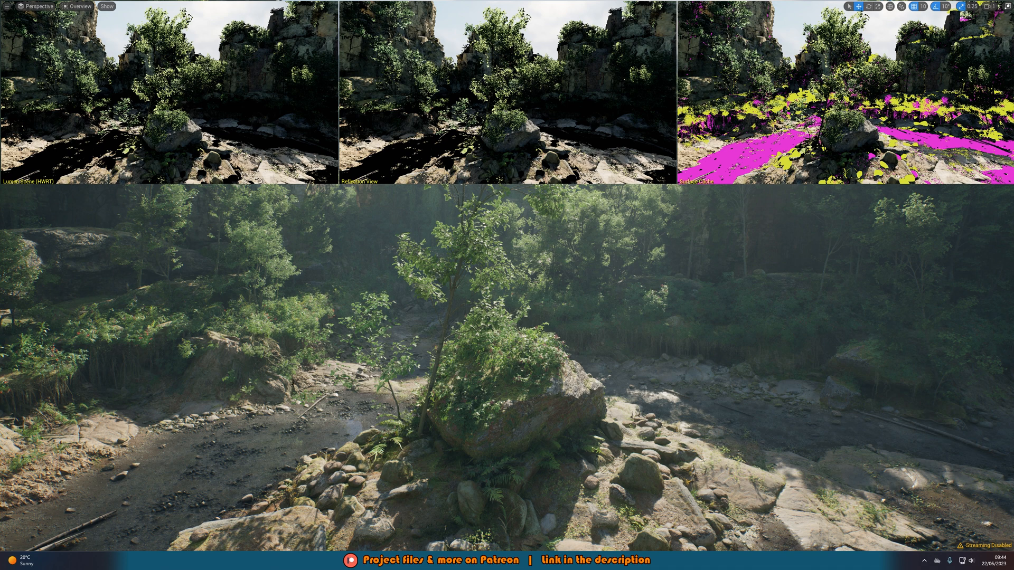
{"action": "left_click", "coordinate": [82, 6]}
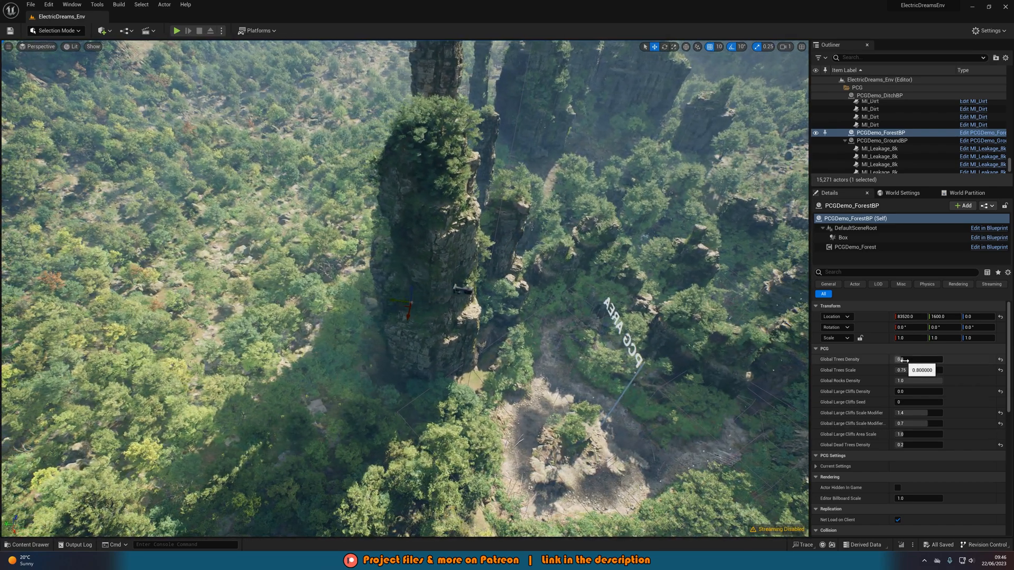
Enter 1.0 as Global Trees Density on PCGDemo_ForestBP
{"action": "left_click", "coordinate": [917, 359]}
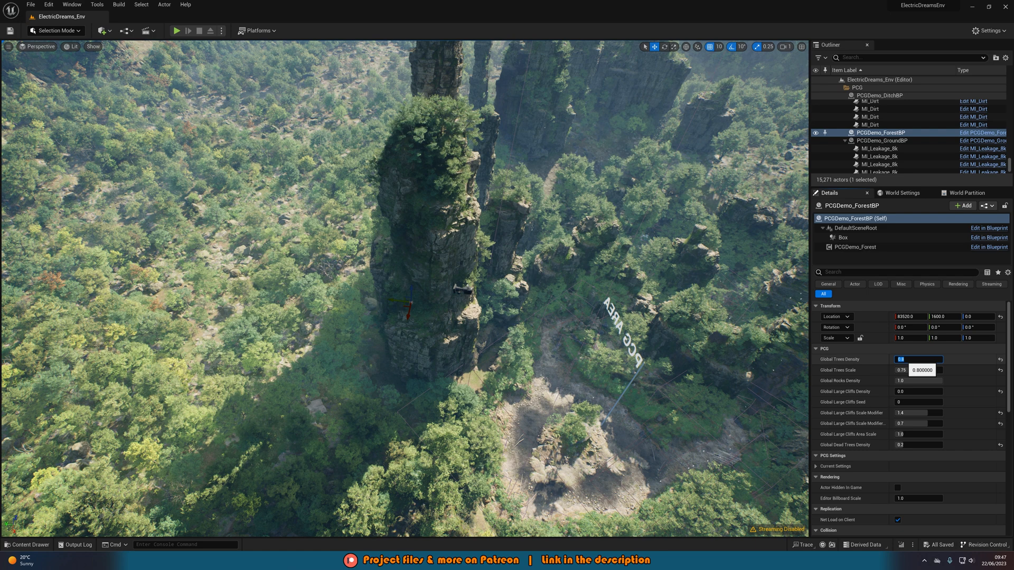
{"action": "type", "text": "1"}
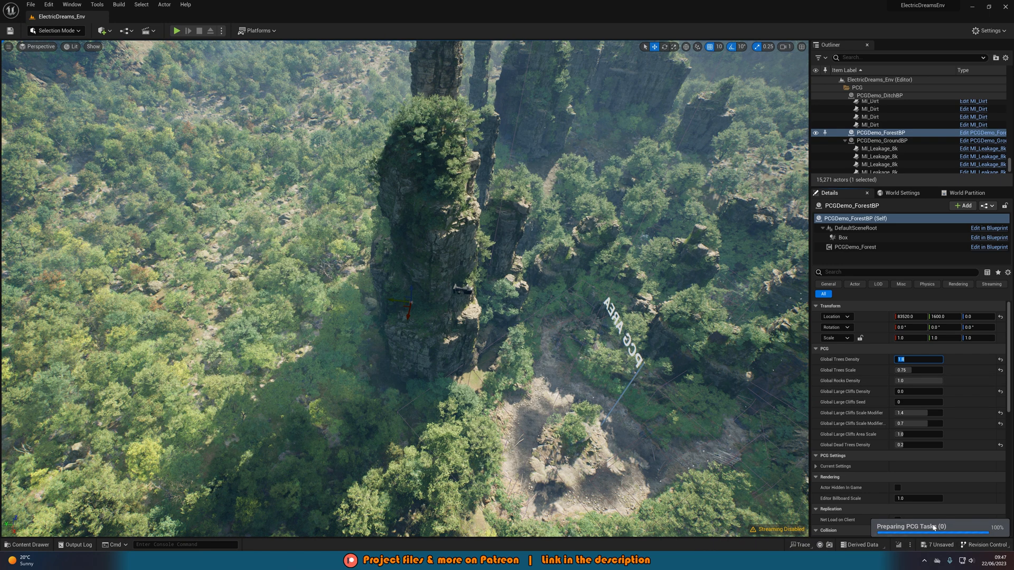
{"action": "mouse_move", "coordinate": [880, 535]}
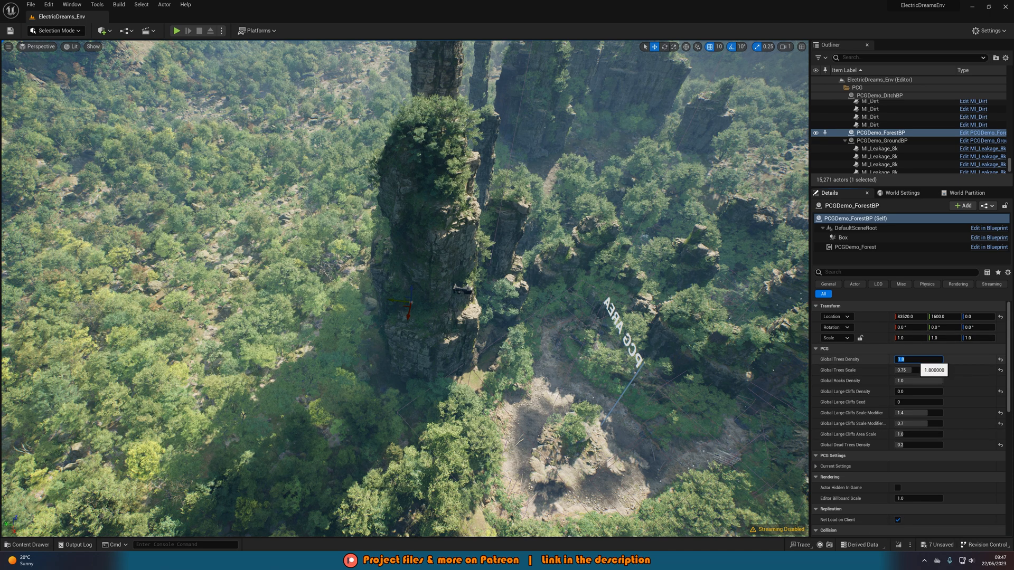
{"action": "type", "text": "1.0"}
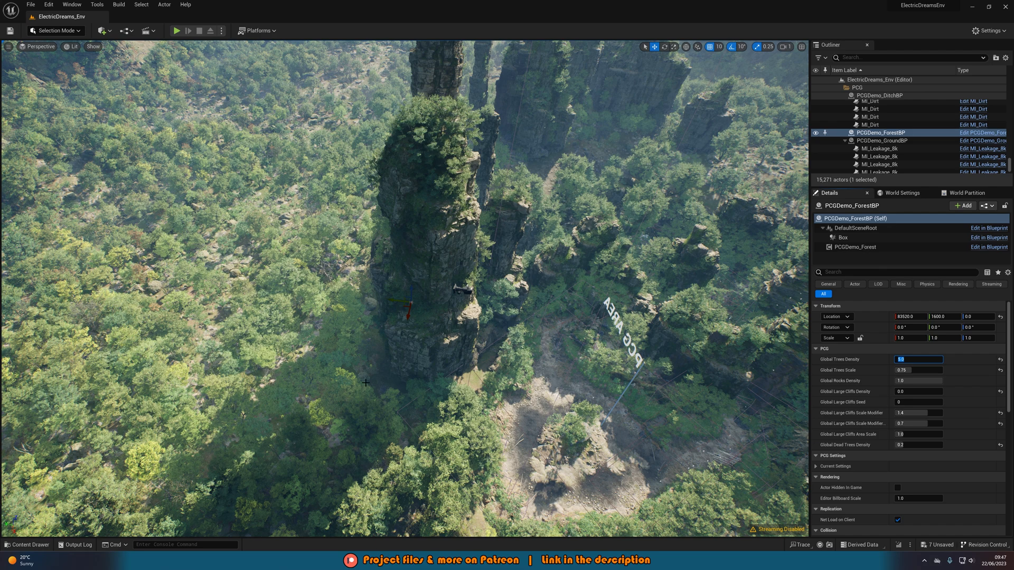
{"action": "mouse_move", "coordinate": [412, 385]}
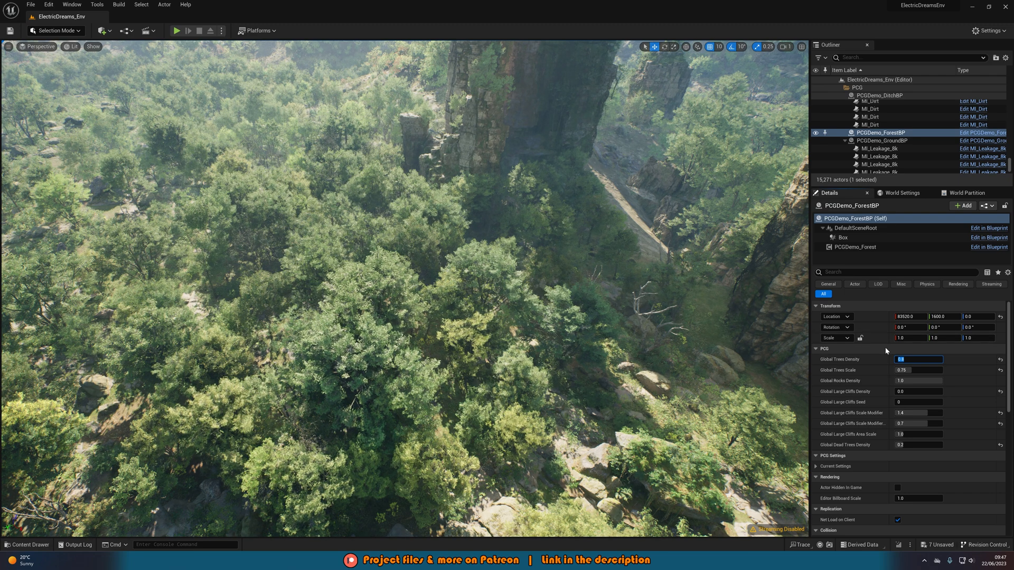
Set Global Trees Scale to 2.8, then enter a value of 0.2
{"action": "left_click", "coordinate": [918, 371]}
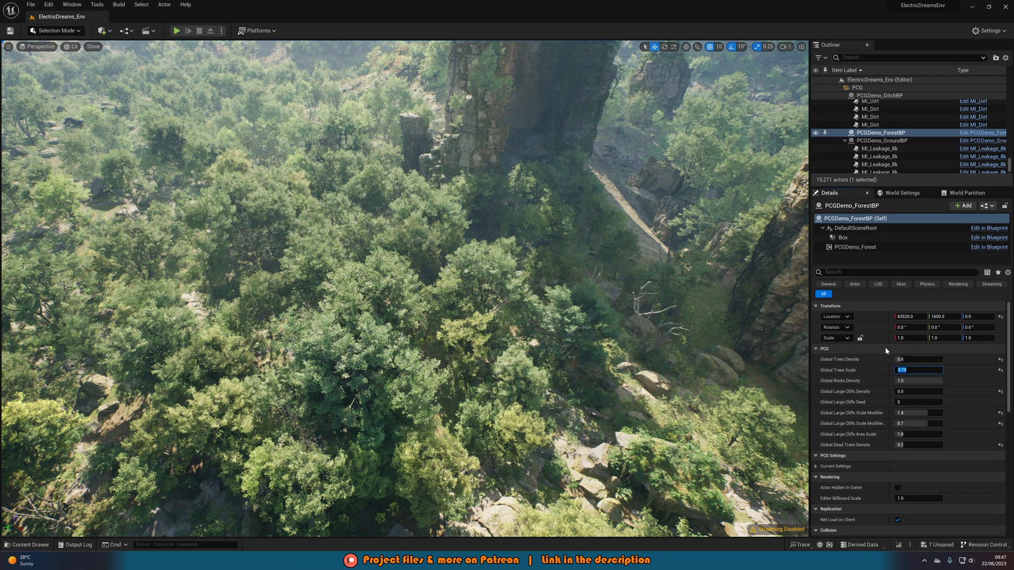
{"action": "type", "text": "2.8"}
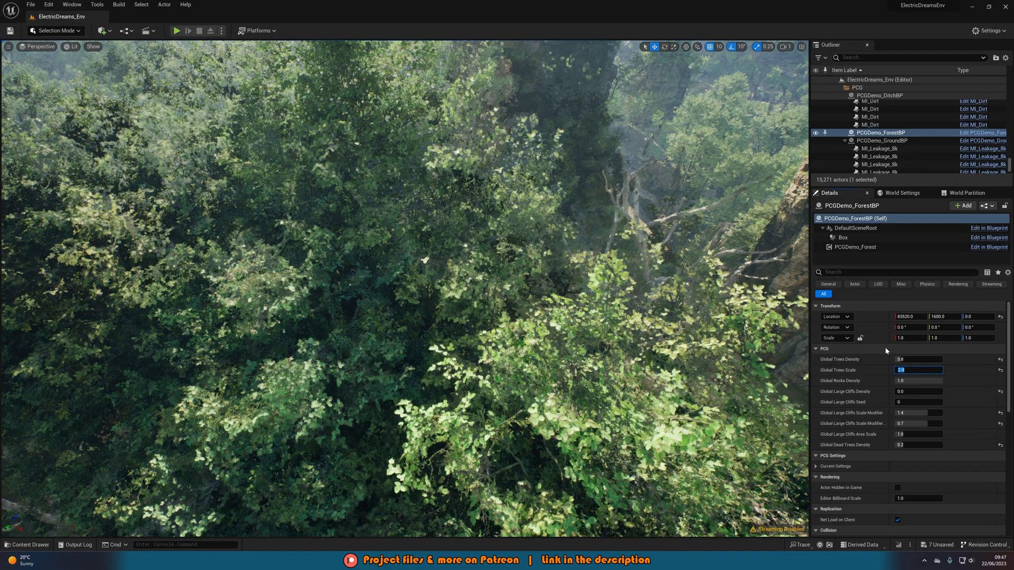
{"action": "key", "text": "Enter"}
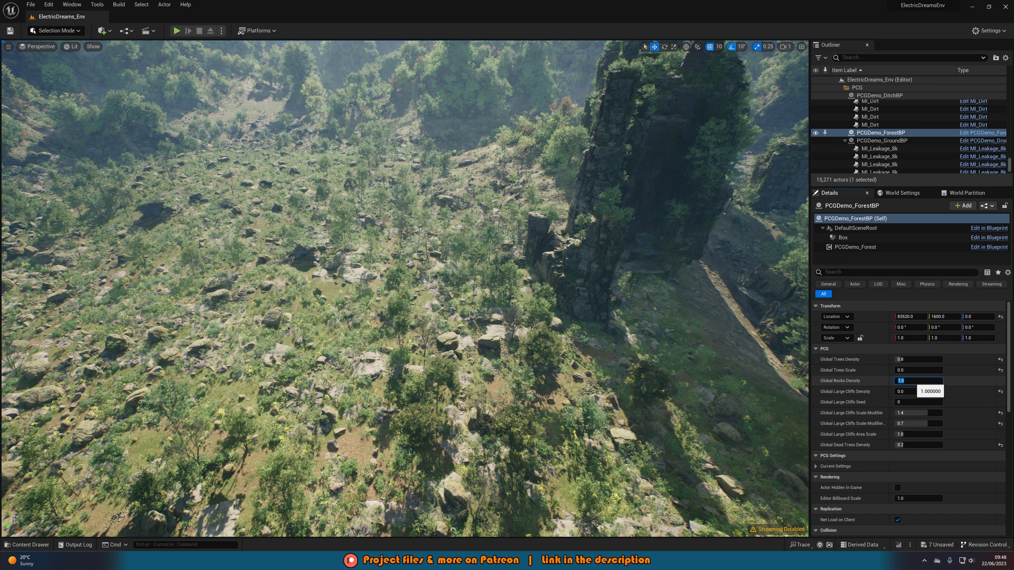
{"action": "type", "text": "0.2"}
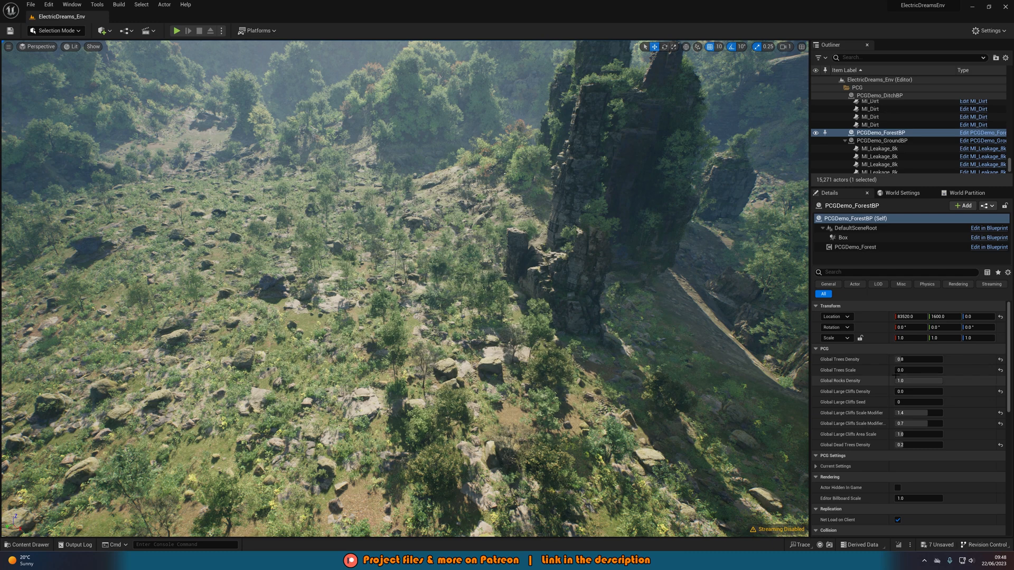
Set Global Trees Scale to 0.75 and Global Trees Density to 2.0
{"action": "left_click", "coordinate": [918, 370]}
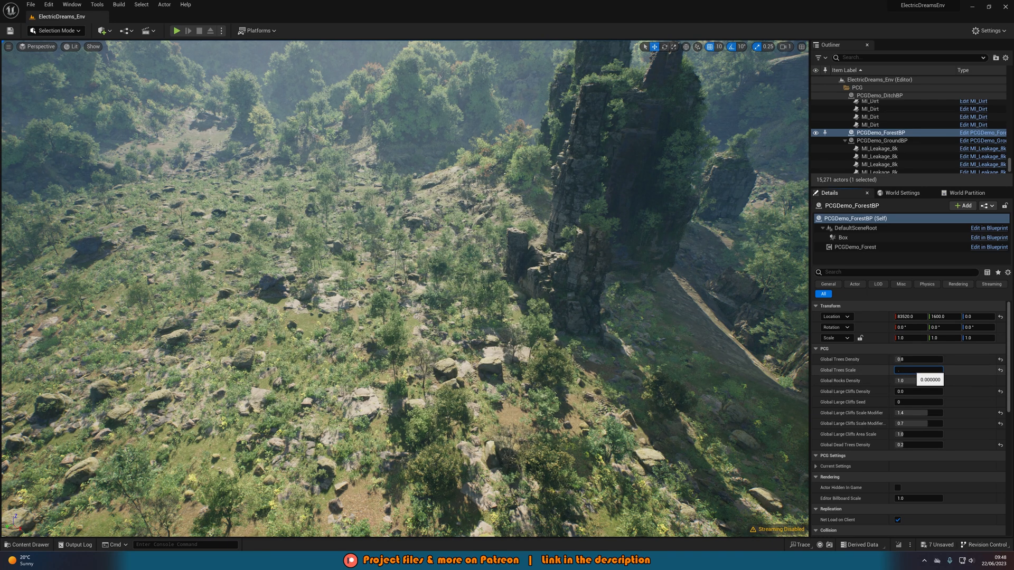
{"action": "left_click_drag", "start_coordinate": [911, 370], "coordinate": [931, 369]}
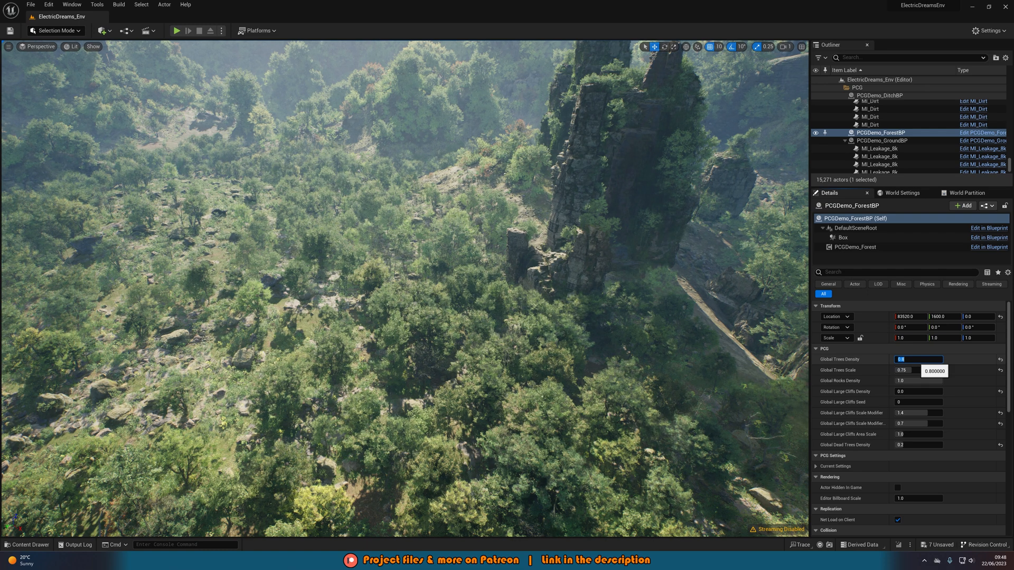
{"action": "type", "text": "2.0"}
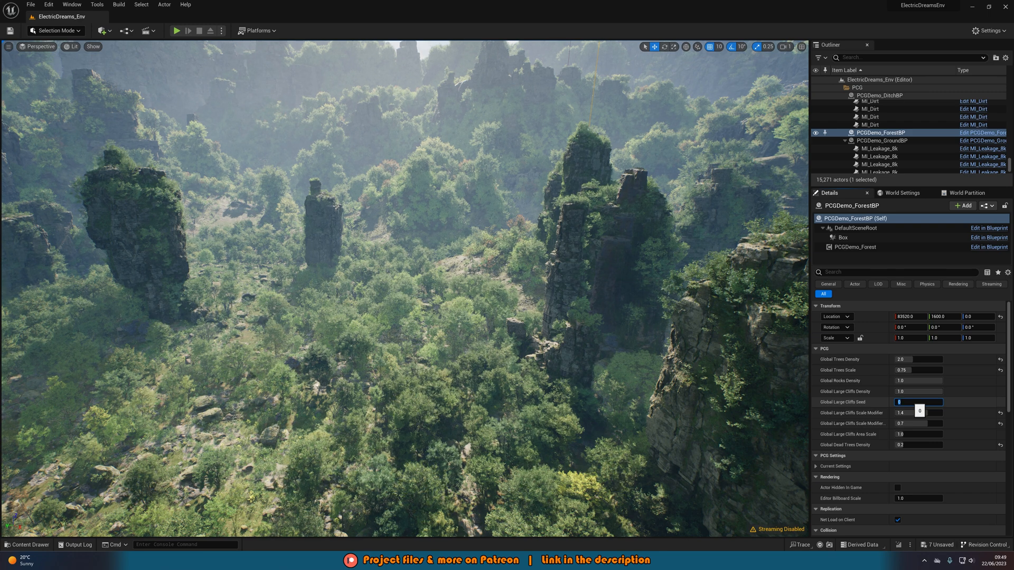
Enter 1 as the Global Large Cliffs Density value
{"action": "type", "text": "1"}
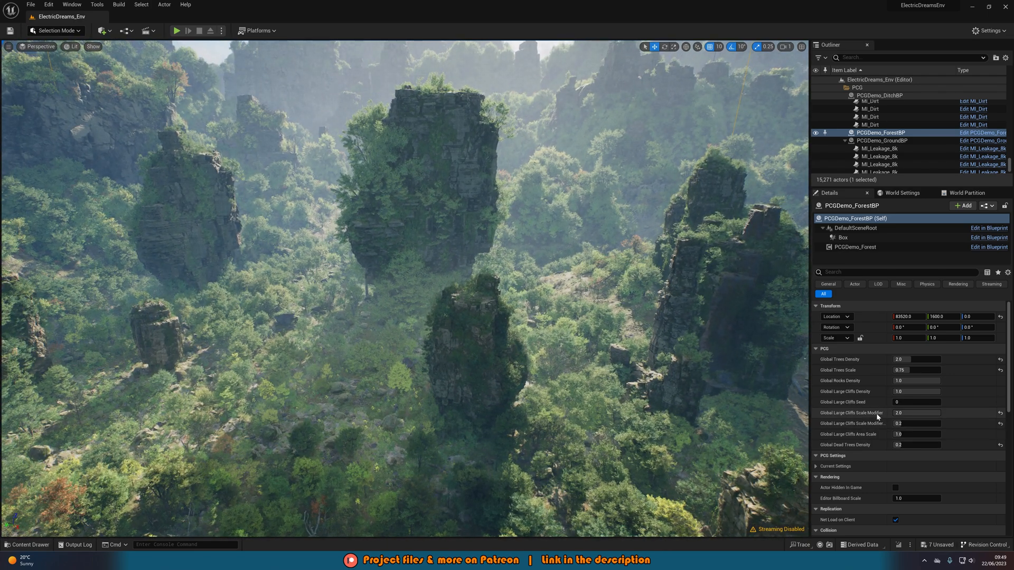
Set the second large-cliffs scale modifier to 1.0
{"action": "left_click", "coordinate": [916, 423]}
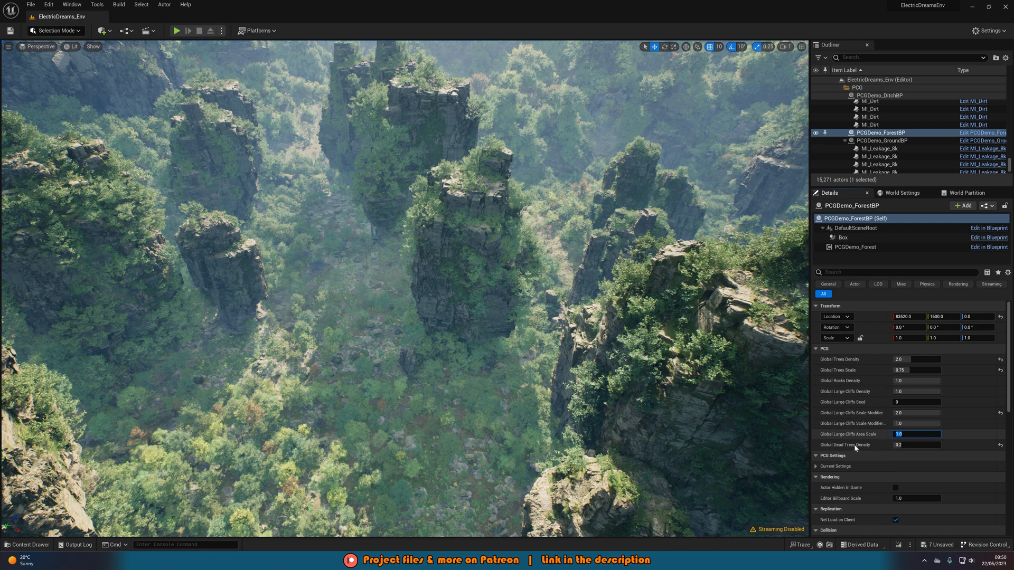
{"action": "left_click", "coordinate": [915, 444]}
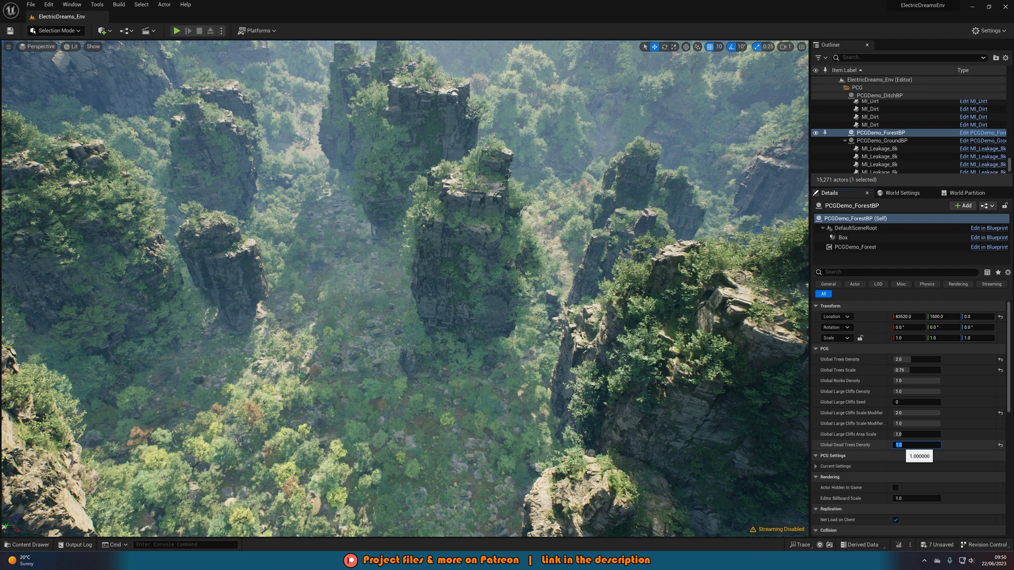
{"action": "type", "text": "0.2"}
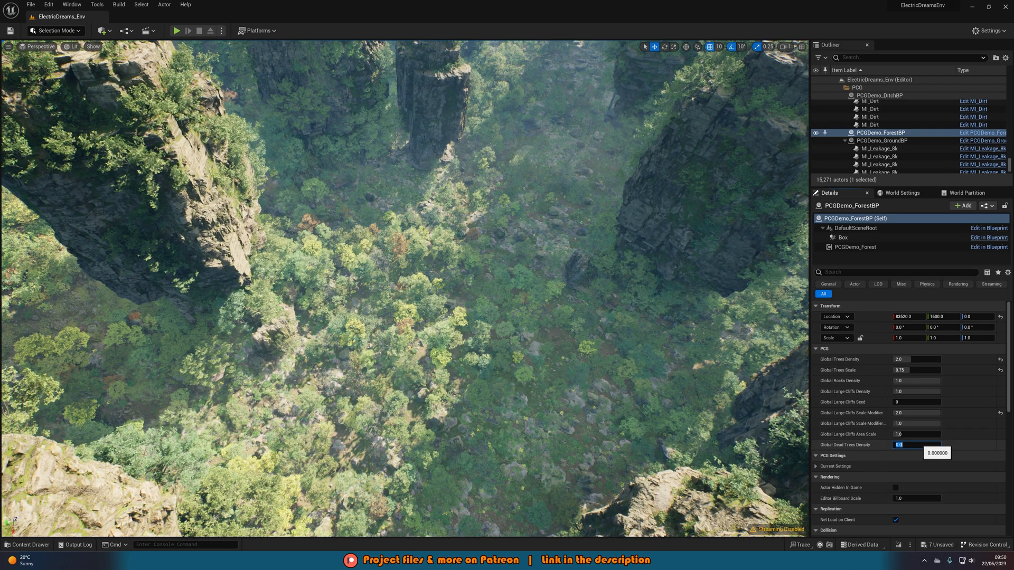
{"action": "type", "text": "0.2"}
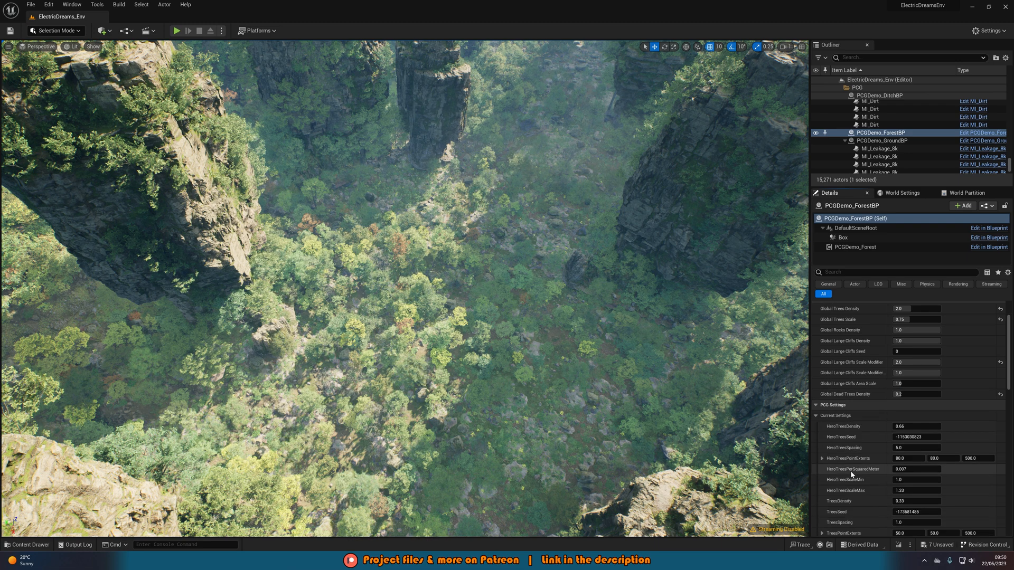
Scroll the Details panel down to PCG Settings > Current Settings
{"action": "scroll", "scroll_direction": "down", "scroll_amount": 3}
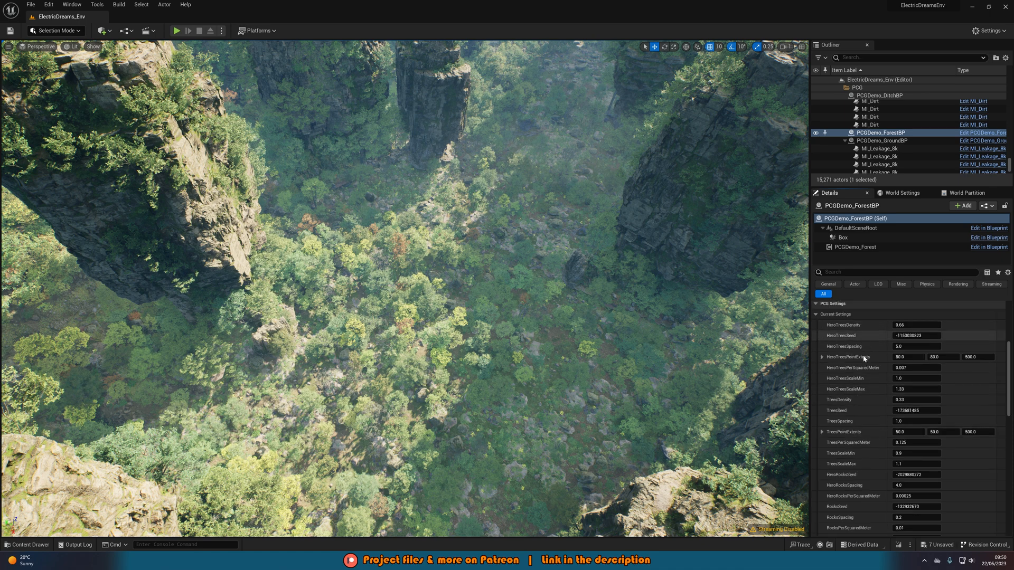
{"action": "scroll", "scroll_direction": "down", "scroll_amount": 3}
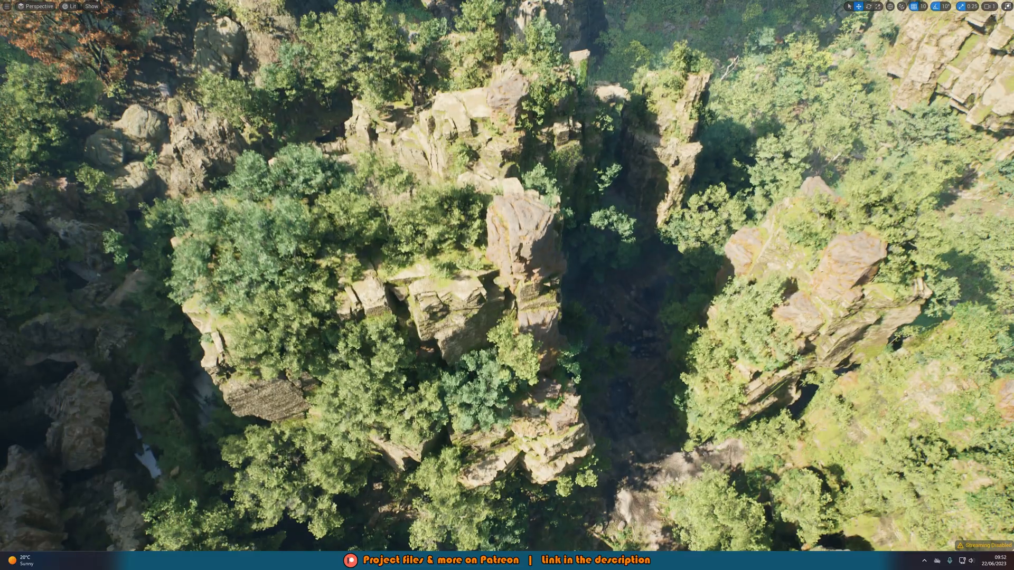
{"action": "left_click", "coordinate": [73, 7]}
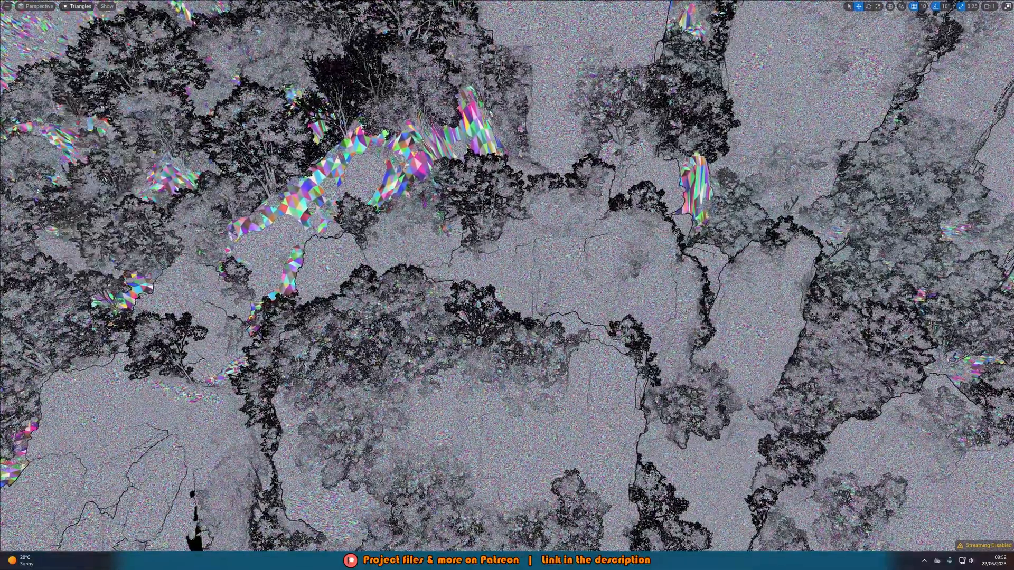
{"action": "left_click", "coordinate": [79, 8]}
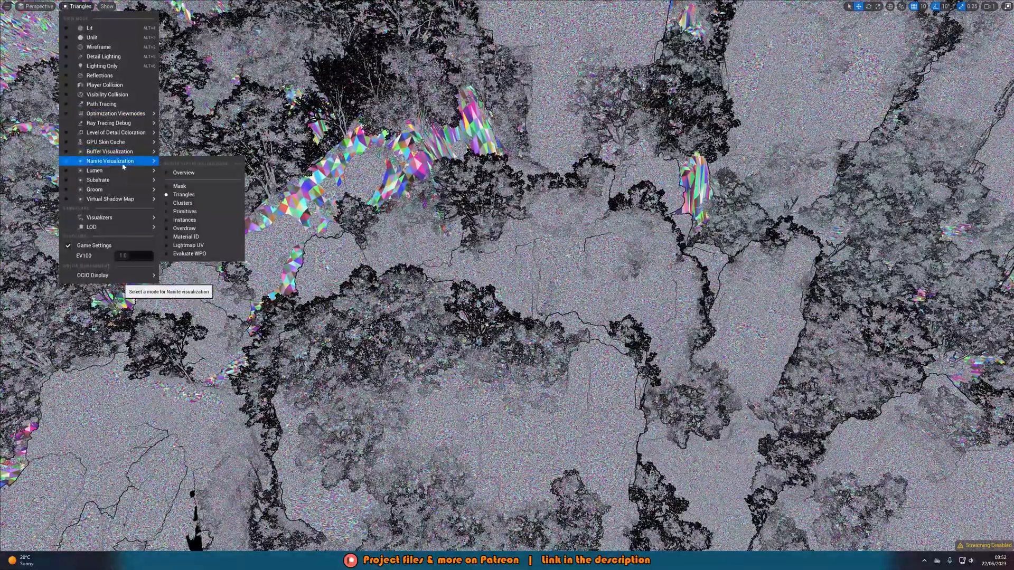
{"action": "left_click", "coordinate": [183, 173]}
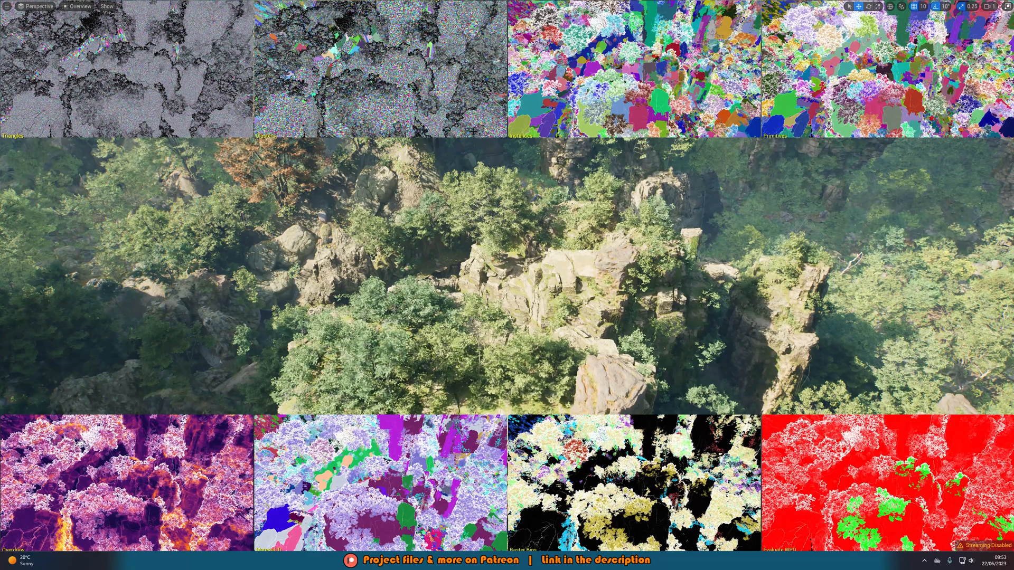
{"action": "left_click", "coordinate": [85, 7]}
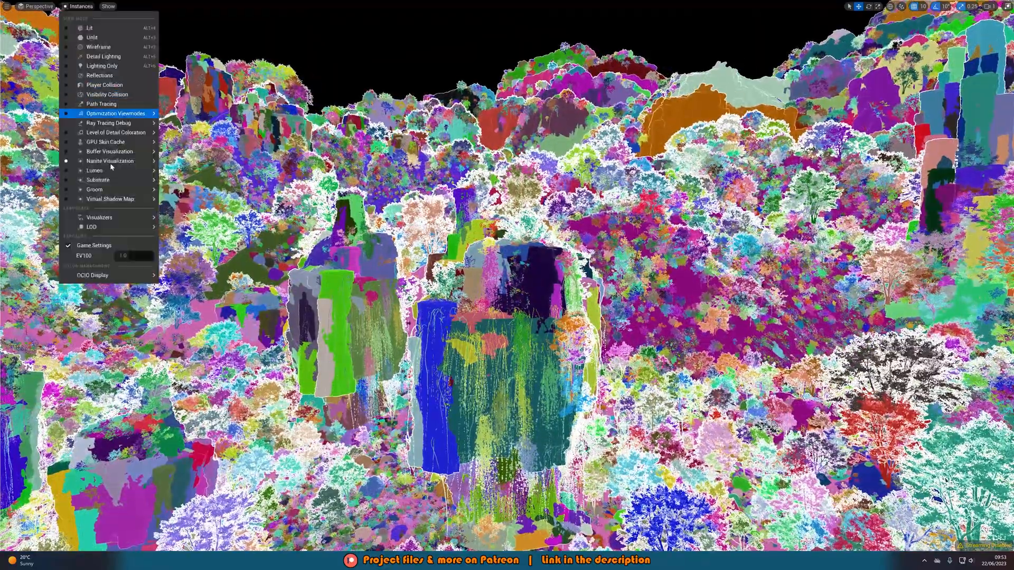
{"action": "left_click", "coordinate": [89, 29]}
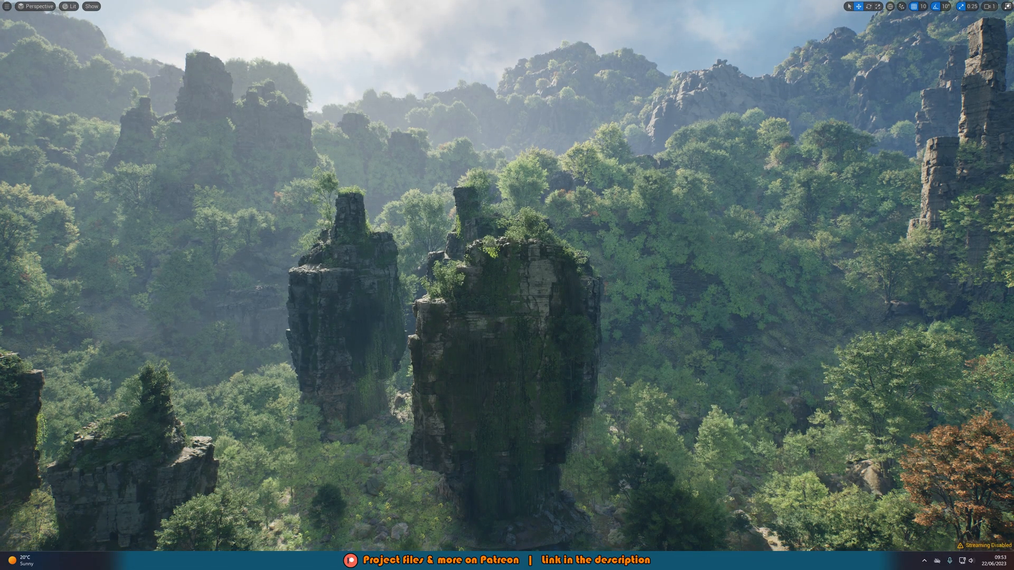